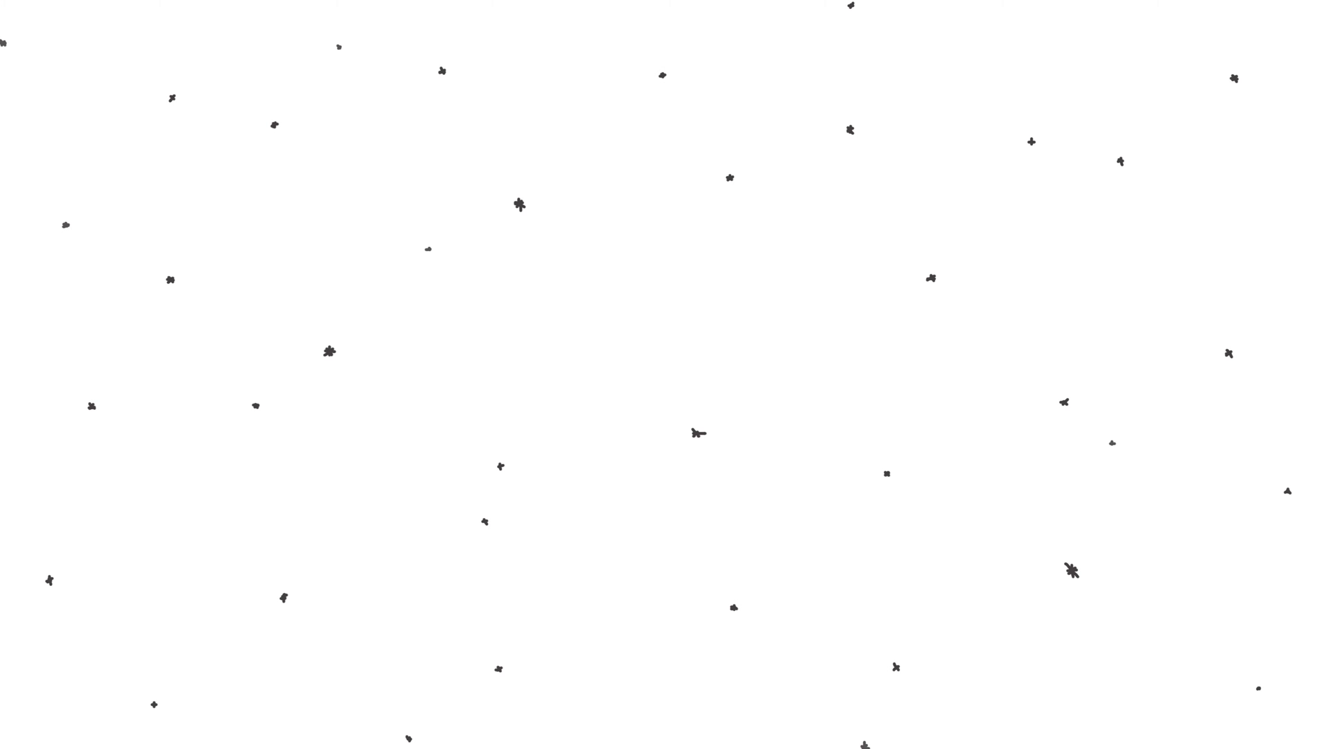
Step: Advance the animation so the hand-lettered word SPACE appears amid the doodled stars
key(space)
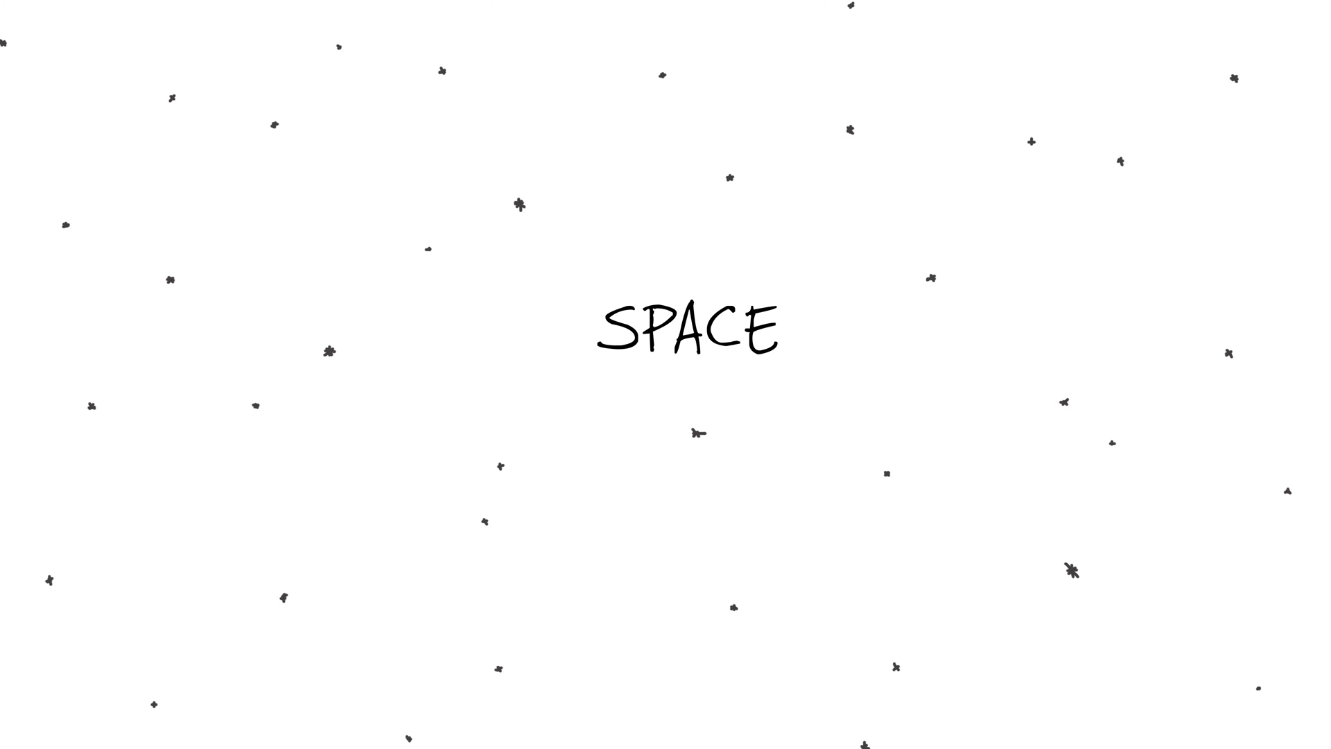